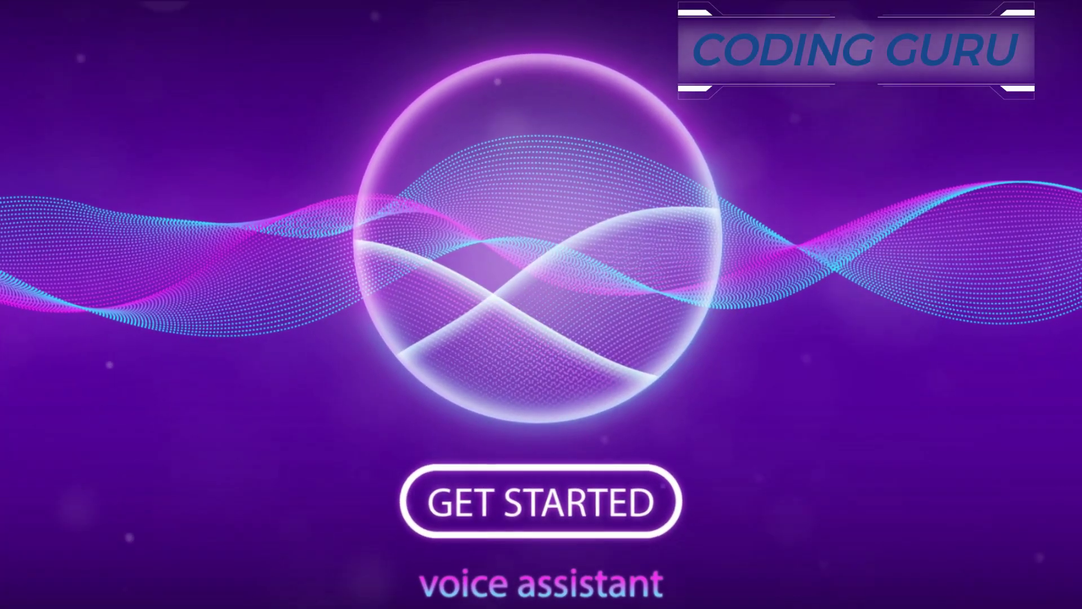
pyautogui.click(538, 505)
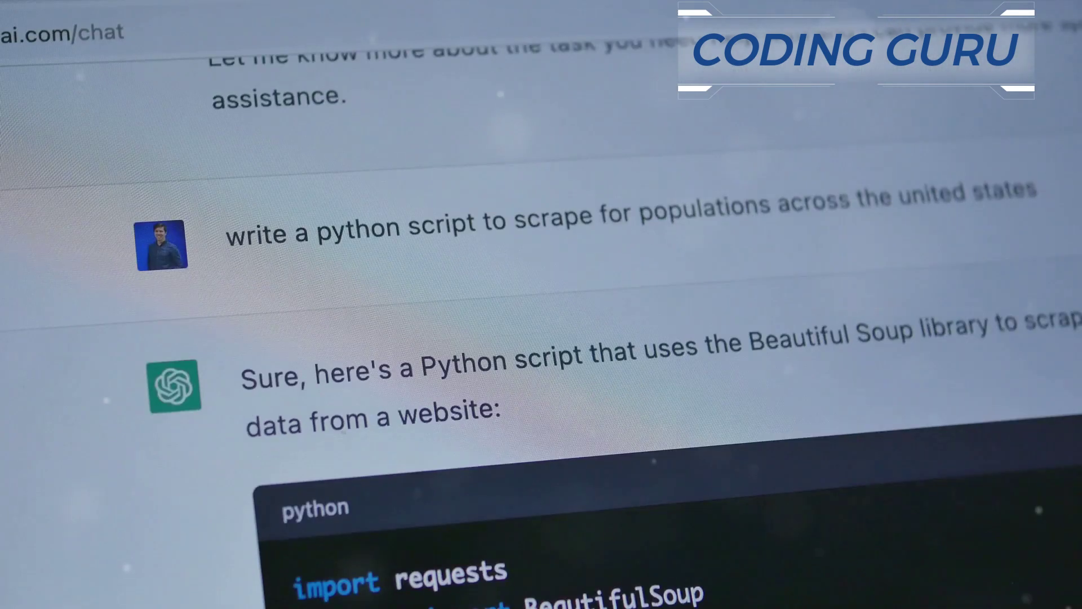
pyautogui.scroll(-3)
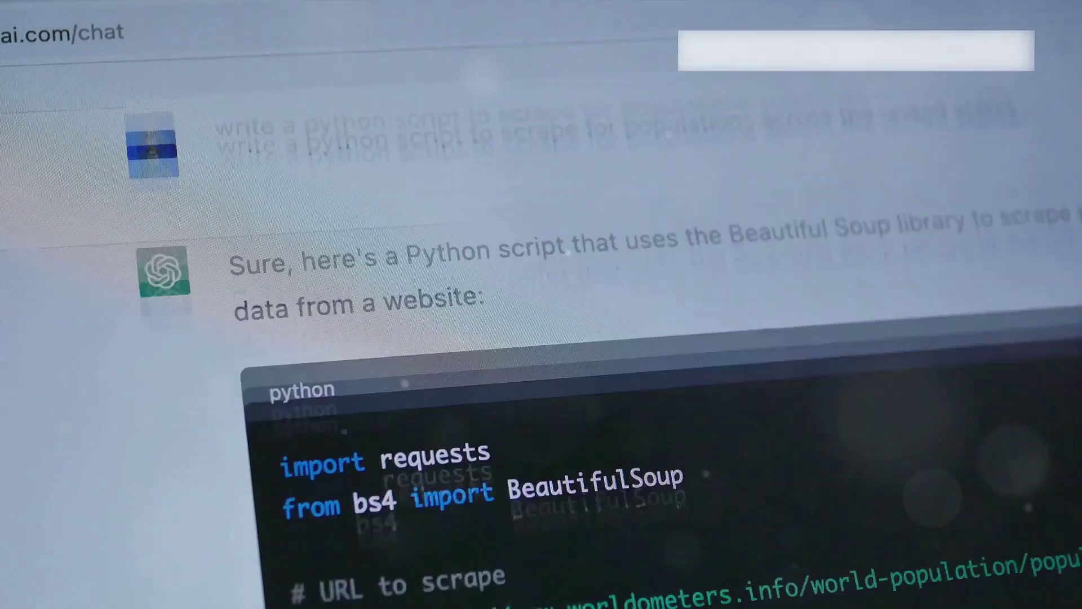